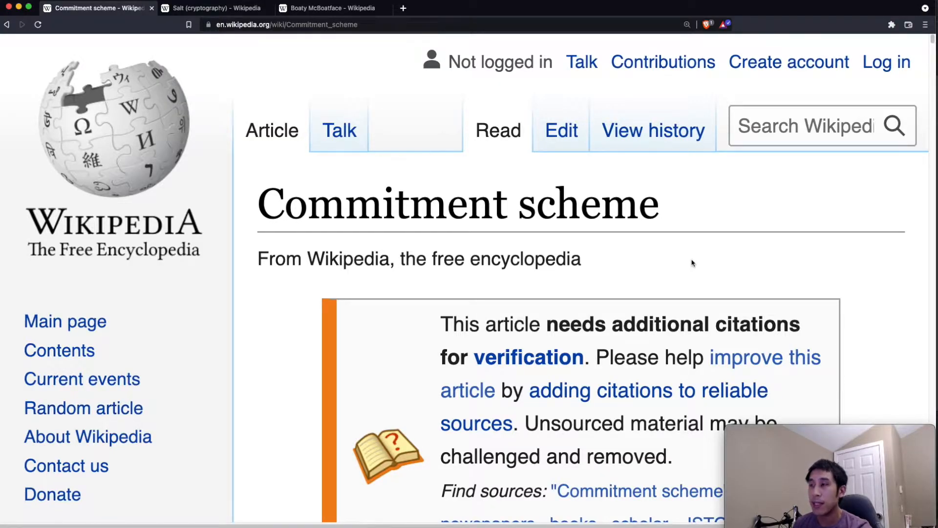
Read the Commitment scheme article's opening definition, then switch to the Boaty McBoatface tab.
{"action": "scroll", "scroll_direction": "down", "scroll_amount": 3}
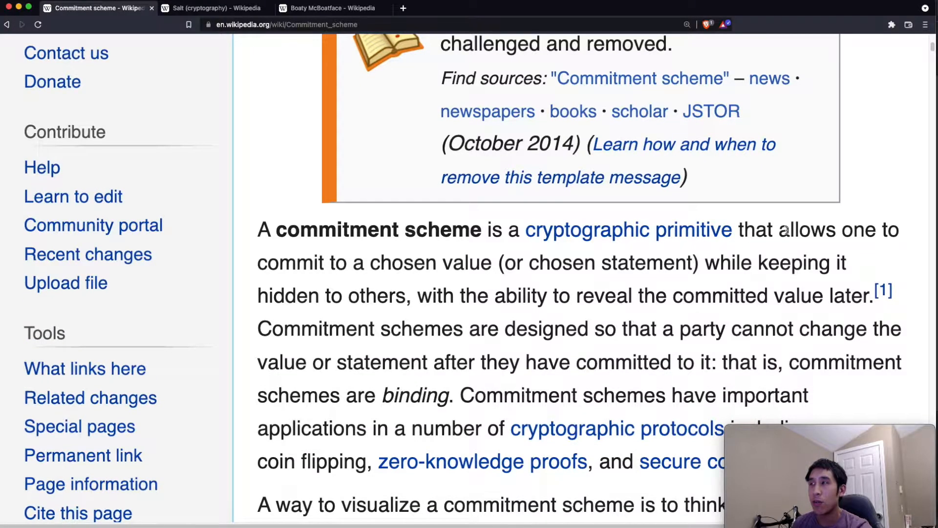
{"action": "mouse_move", "coordinate": [457, 263]}
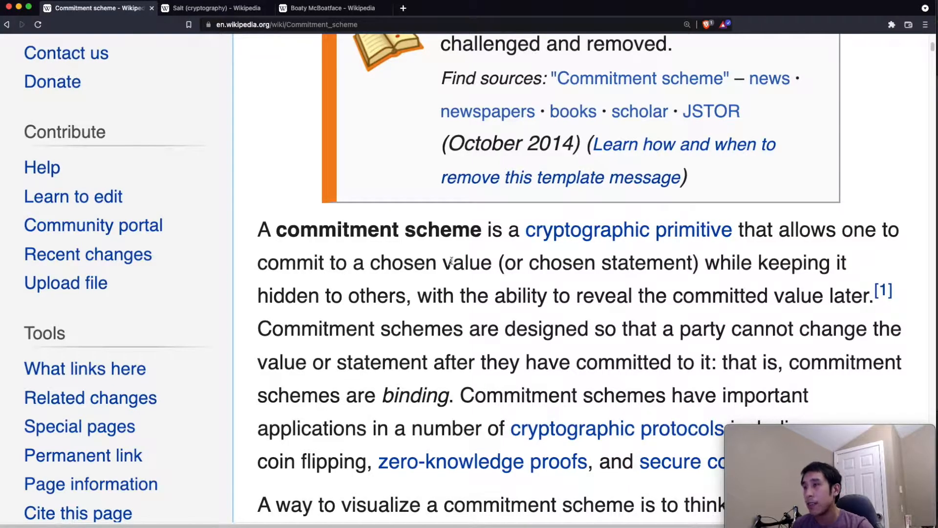
{"action": "mouse_move", "coordinate": [490, 290]}
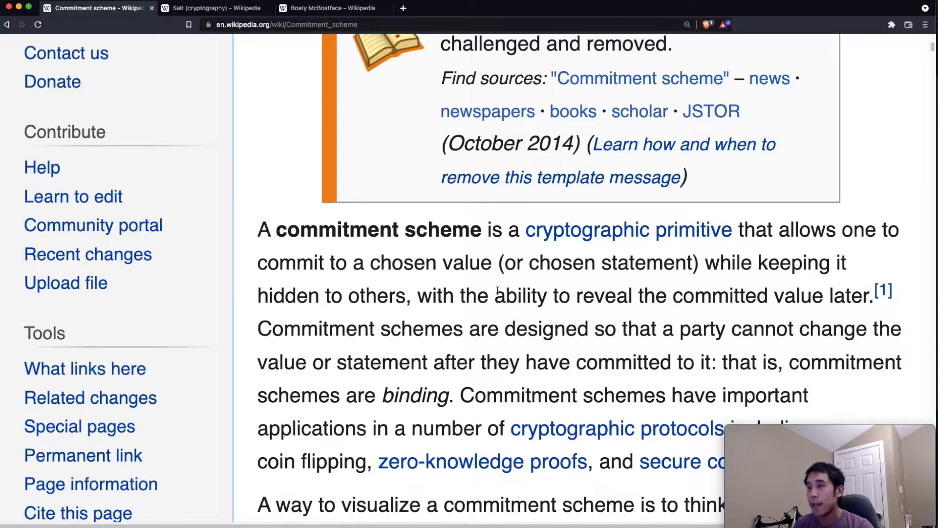
{"action": "left_click", "coordinate": [328, 8]}
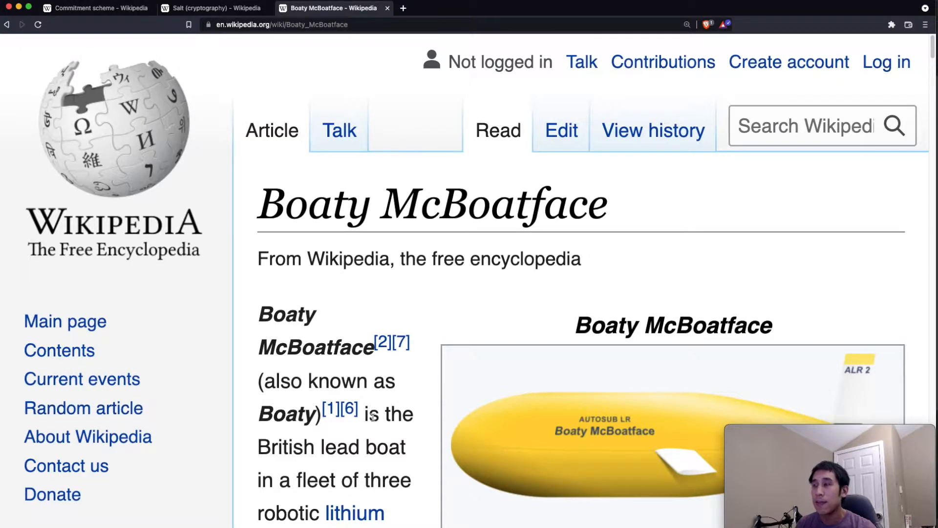
View the Salt (cryptography) article and scroll past its maintenance notices.
{"action": "left_click", "coordinate": [212, 8]}
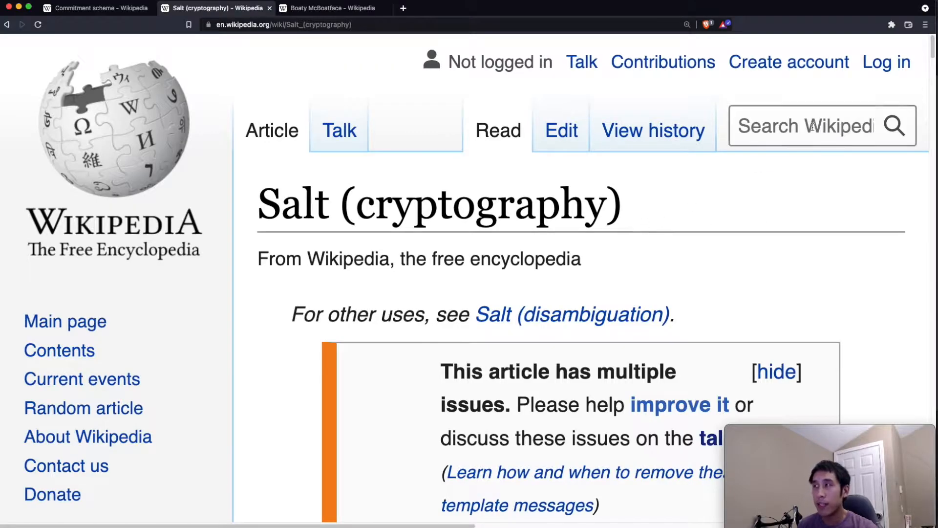
{"action": "scroll", "scroll_direction": "down", "scroll_amount": 3}
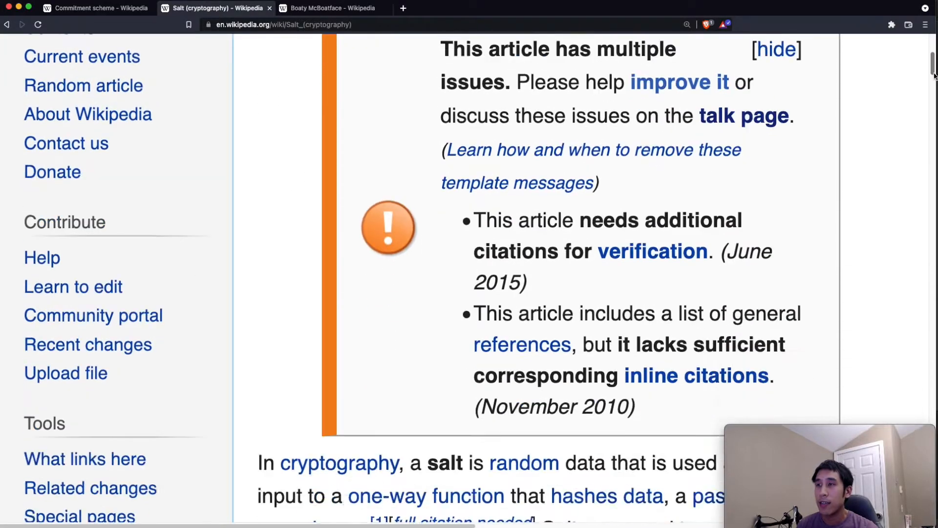
{"action": "scroll", "scroll_direction": "down", "scroll_amount": 3}
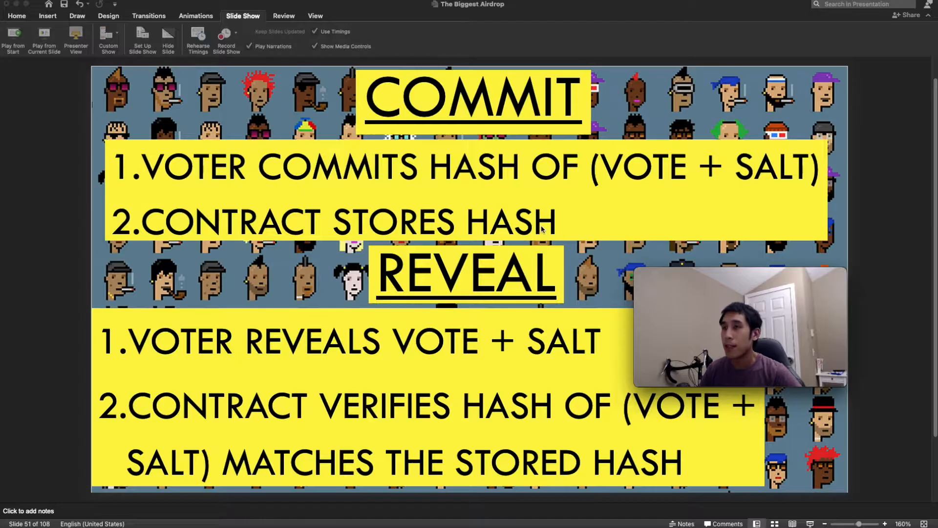
{"action": "mouse_move", "coordinate": [411, 306]}
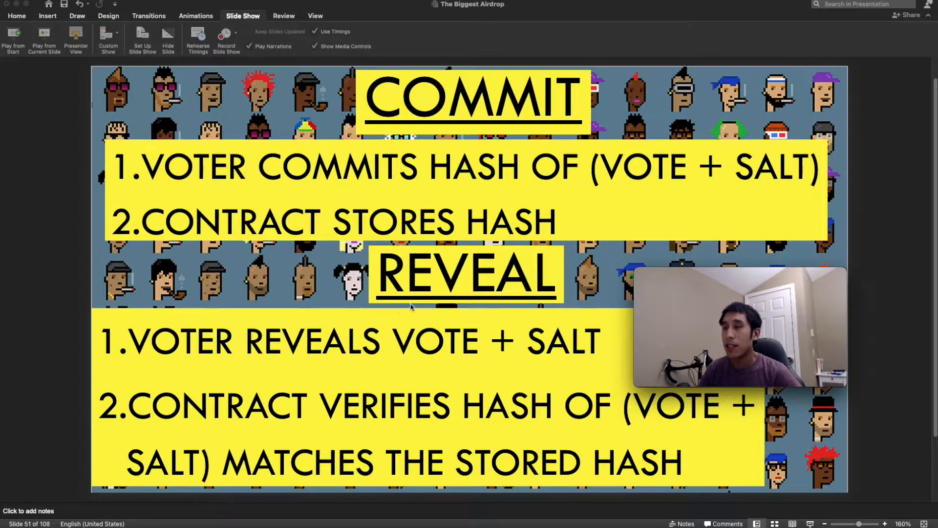
{"action": "mouse_move", "coordinate": [407, 324]}
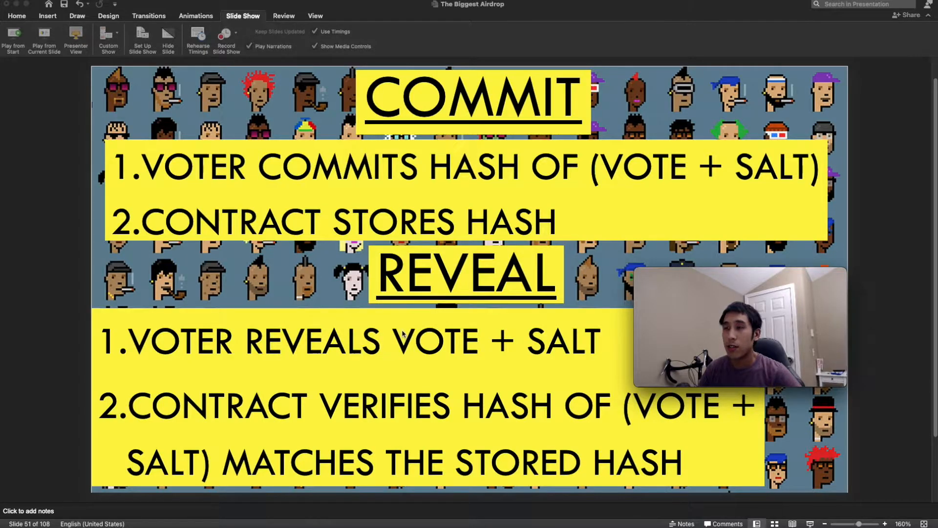
{"action": "mouse_move", "coordinate": [533, 359]}
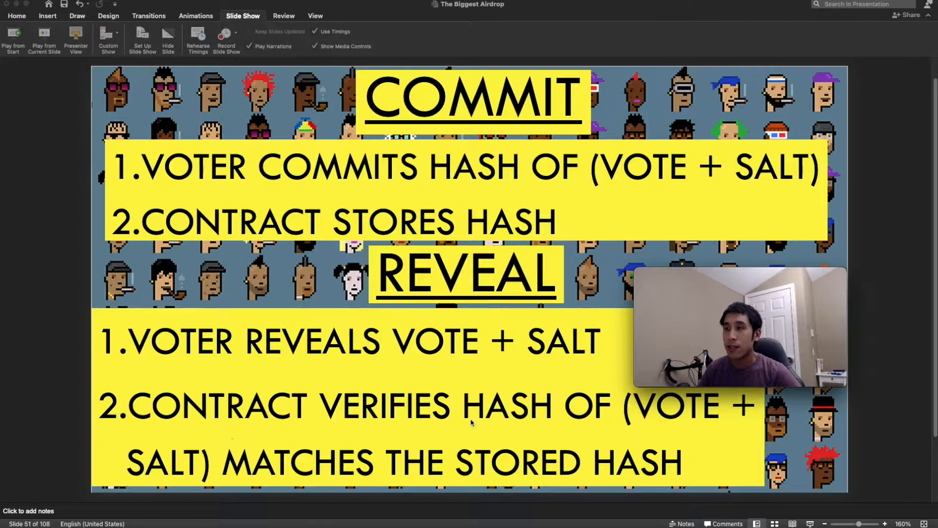
{"action": "mouse_move", "coordinate": [296, 440]}
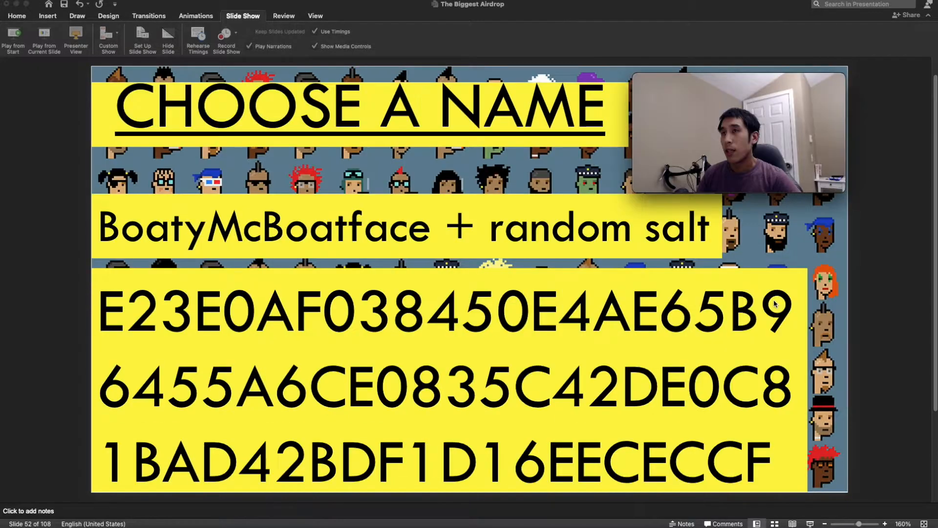
{"action": "mouse_move", "coordinate": [405, 167]}
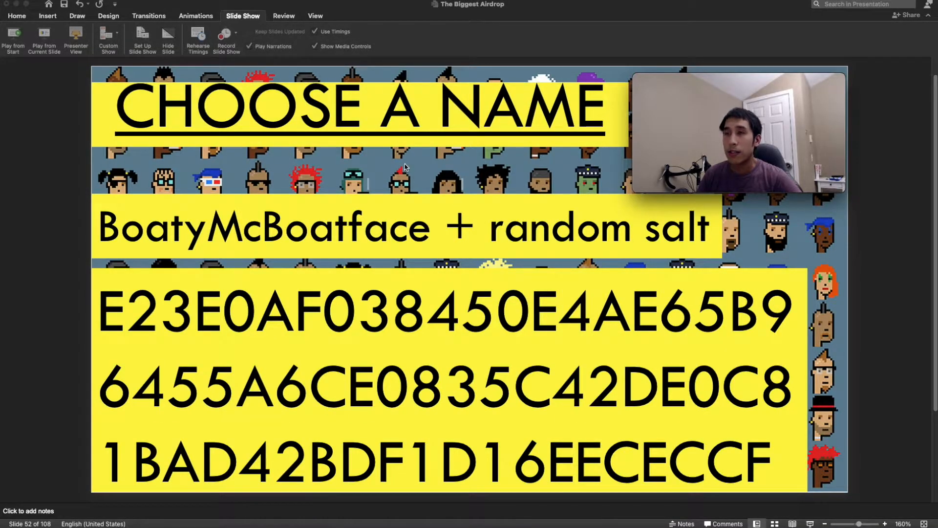
{"action": "mouse_move", "coordinate": [410, 154]}
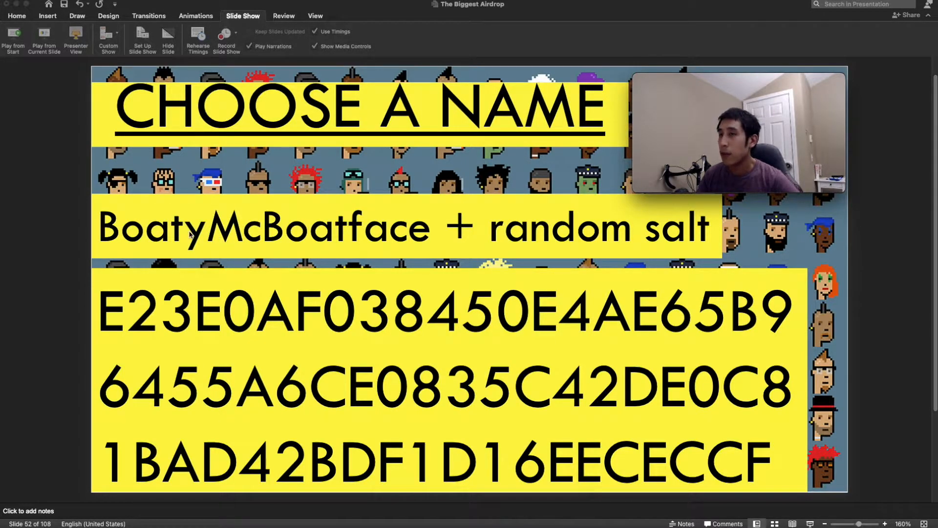
{"action": "mouse_move", "coordinate": [646, 239]}
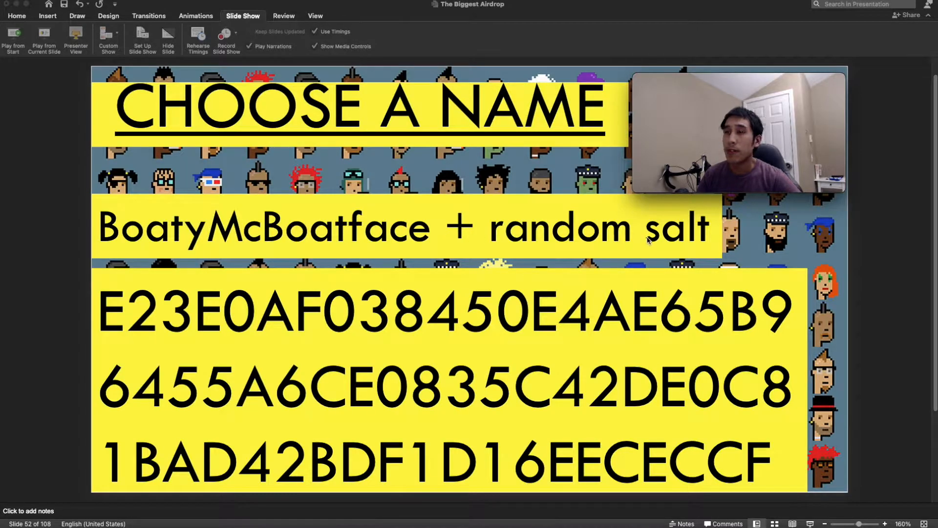
{"action": "mouse_move", "coordinate": [213, 201]}
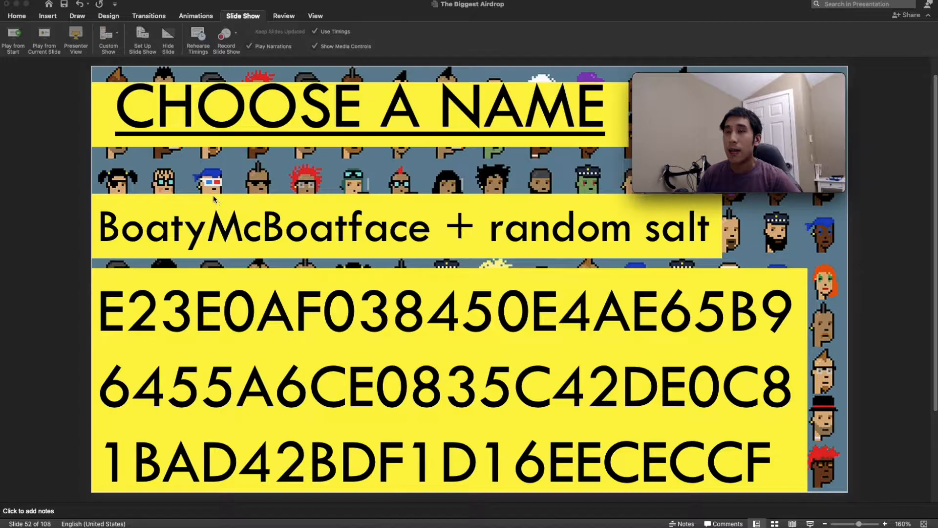
{"action": "mouse_move", "coordinate": [302, 240]}
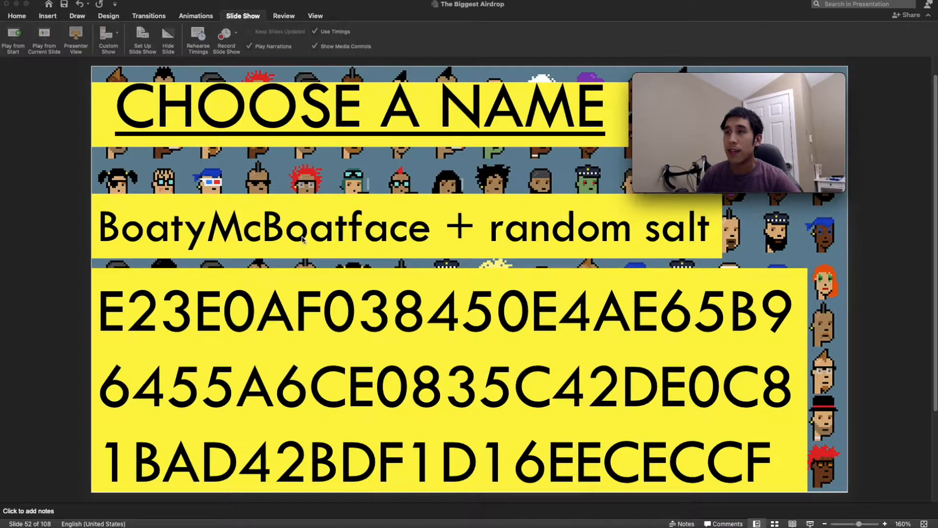
{"action": "mouse_move", "coordinate": [637, 349]}
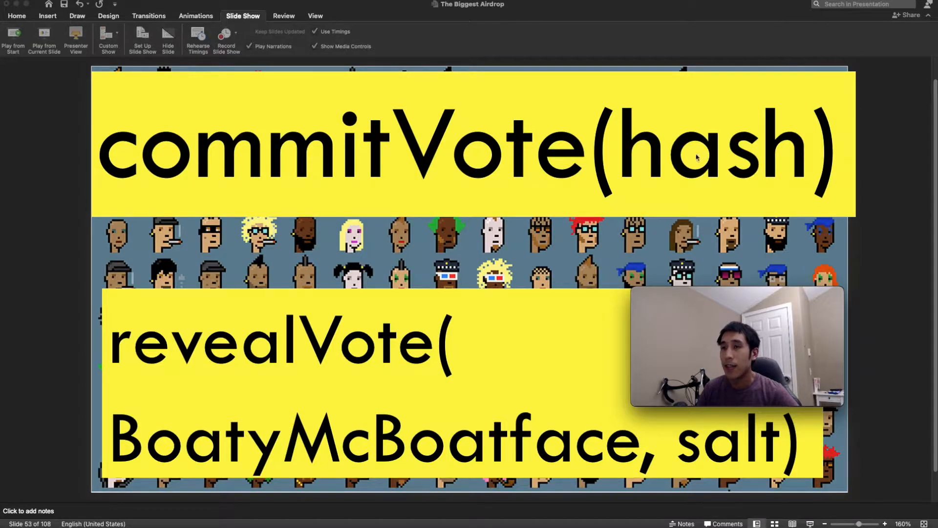
{"action": "mouse_move", "coordinate": [383, 367]}
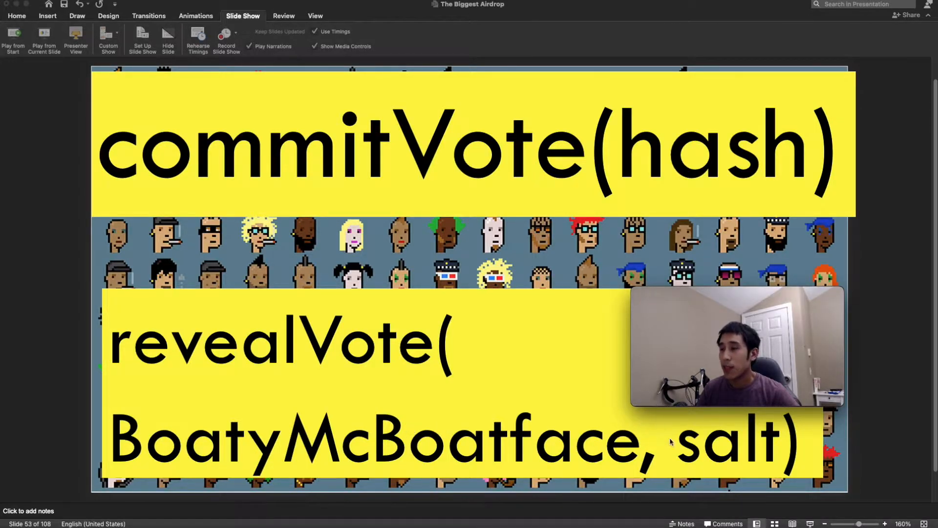
{"action": "mouse_move", "coordinate": [700, 451]}
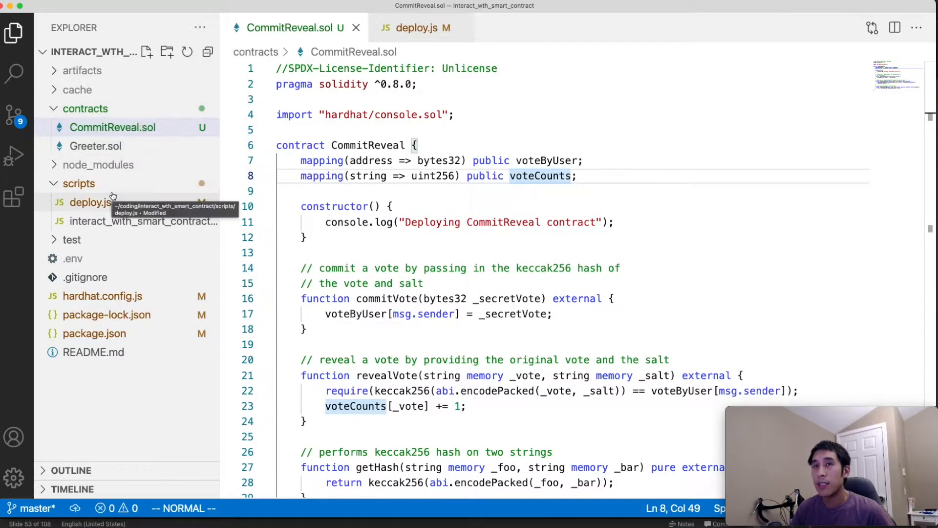
{"action": "mouse_move", "coordinate": [102, 296]}
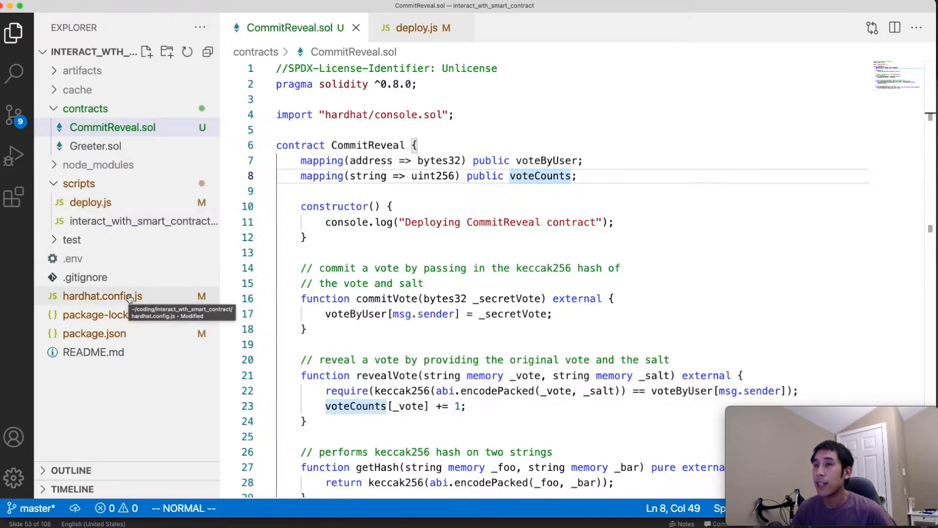
{"action": "mouse_move", "coordinate": [127, 124]}
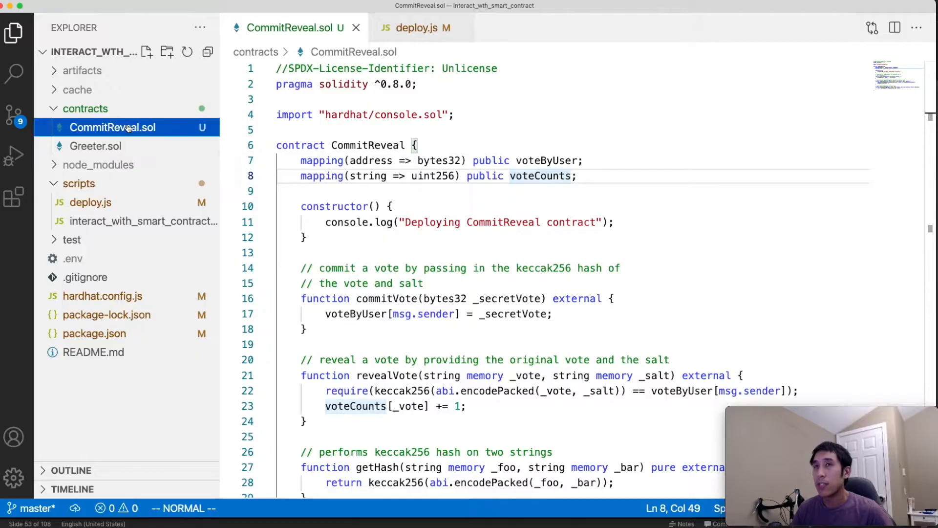
Select CommitReveal.sol in the Explorer to edit revealVote's require message.
{"action": "left_click", "coordinate": [15, 33]}
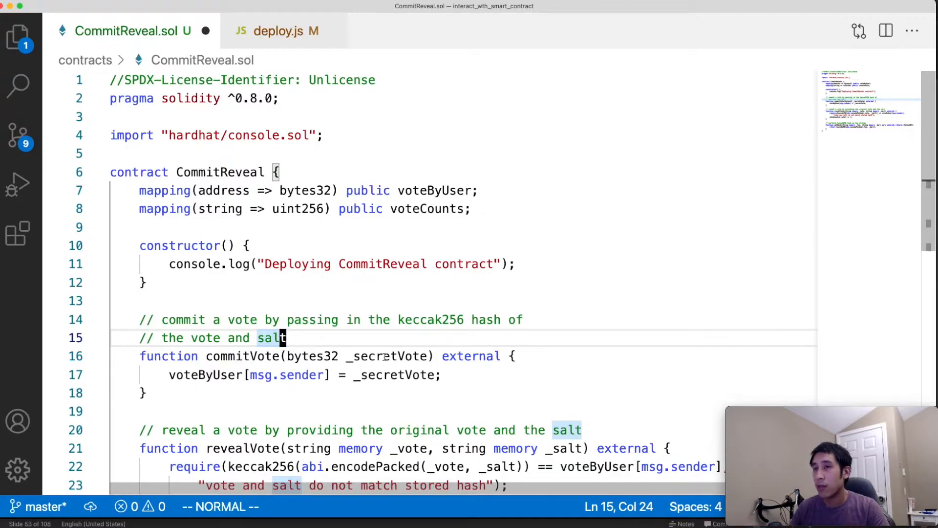
{"action": "scroll", "scroll_direction": "down", "scroll_amount": 3}
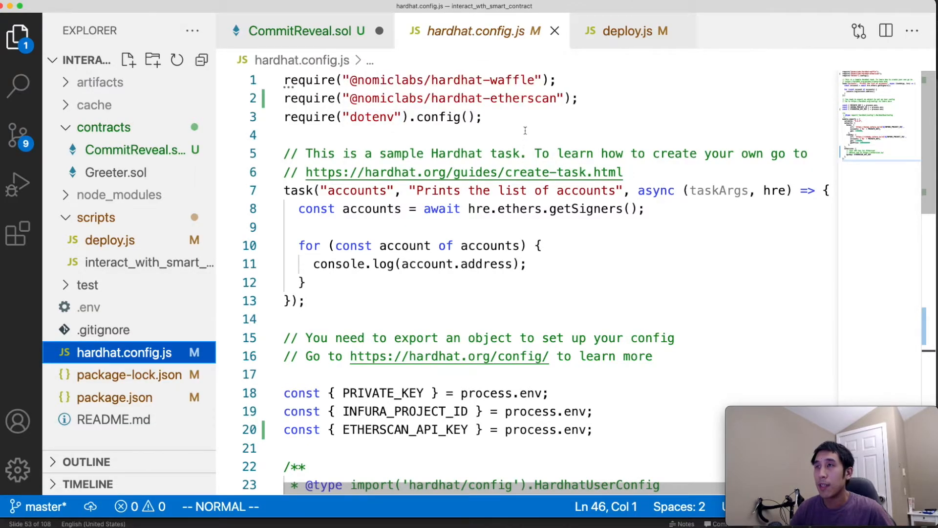
{"action": "mouse_move", "coordinate": [808, 205]}
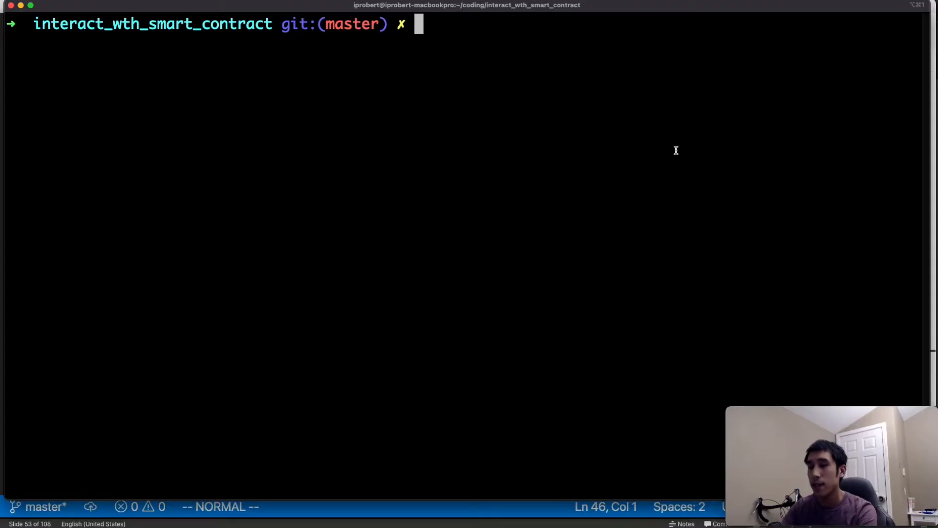
Run 'npx hardhat run --network rinkeby scripts/deploy.js' and return to the block explorer.
{"action": "type", "text": "npx hardhat run --network rinkeby scripts/deploy.js"}
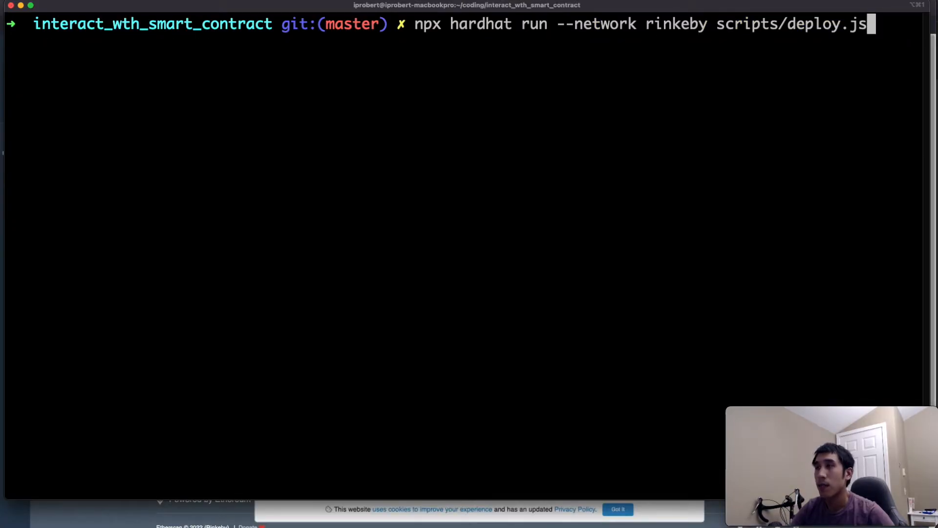
{"action": "left_click", "coordinate": [359, 8]}
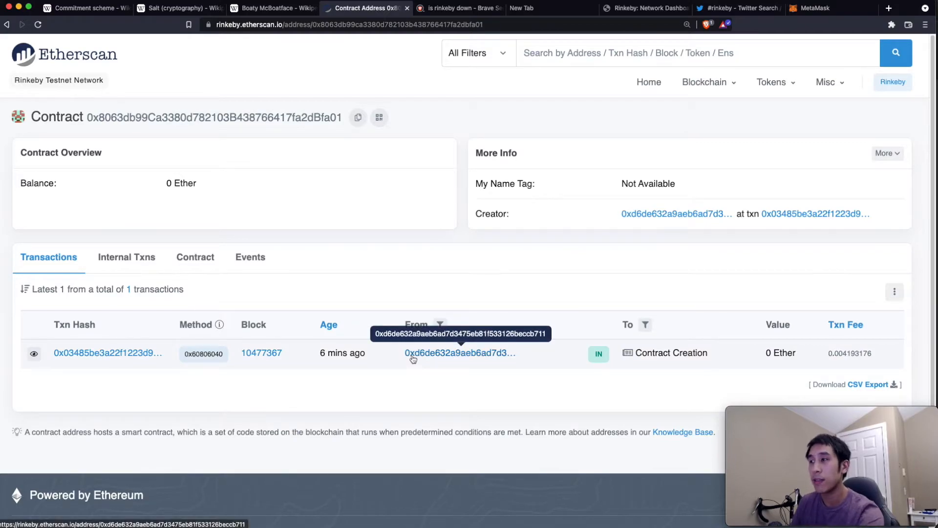
Review the verified CommitReveal source, then bring up Read Contract with getHash, voteByUser and voteCounts.
{"action": "left_click", "coordinate": [195, 257]}
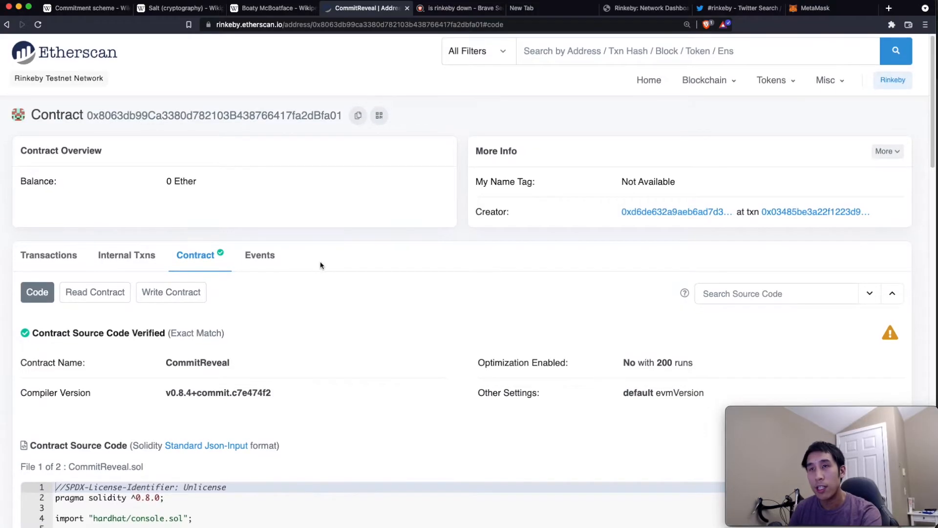
{"action": "scroll", "scroll_direction": "down", "scroll_amount": 3}
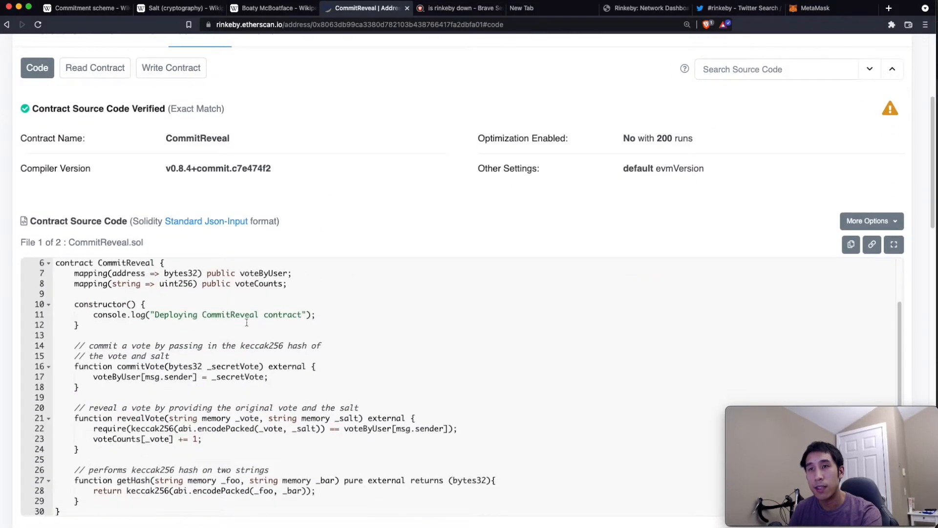
{"action": "left_click", "coordinate": [94, 53]}
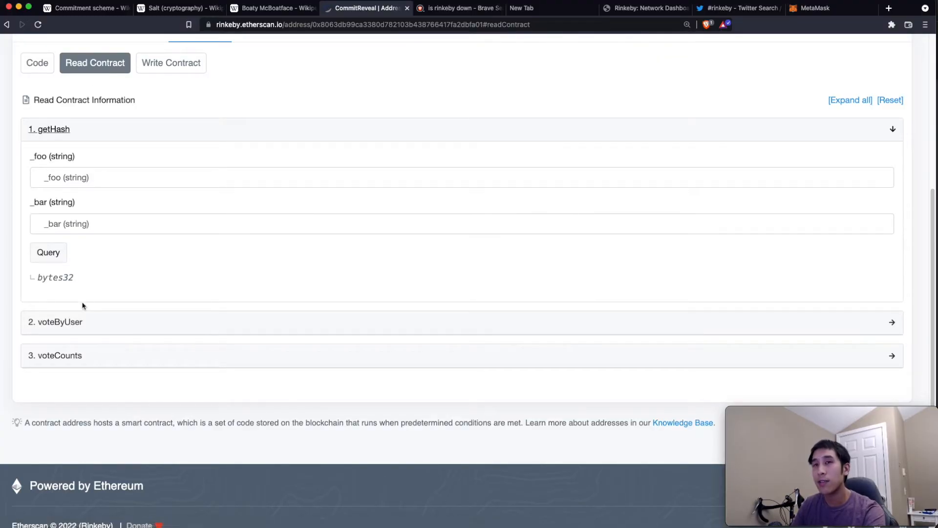
{"action": "mouse_move", "coordinate": [86, 322]}
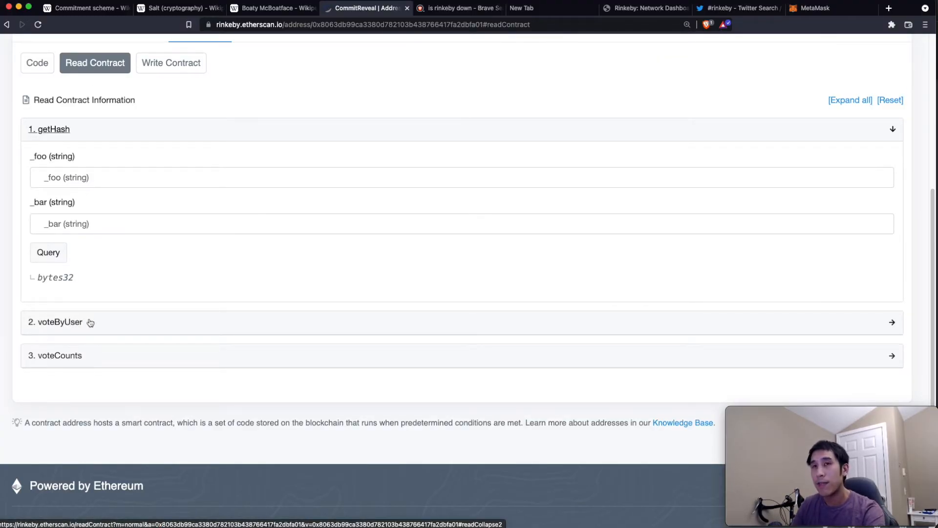
{"action": "type", "text": "BoatyMcBoatFace"}
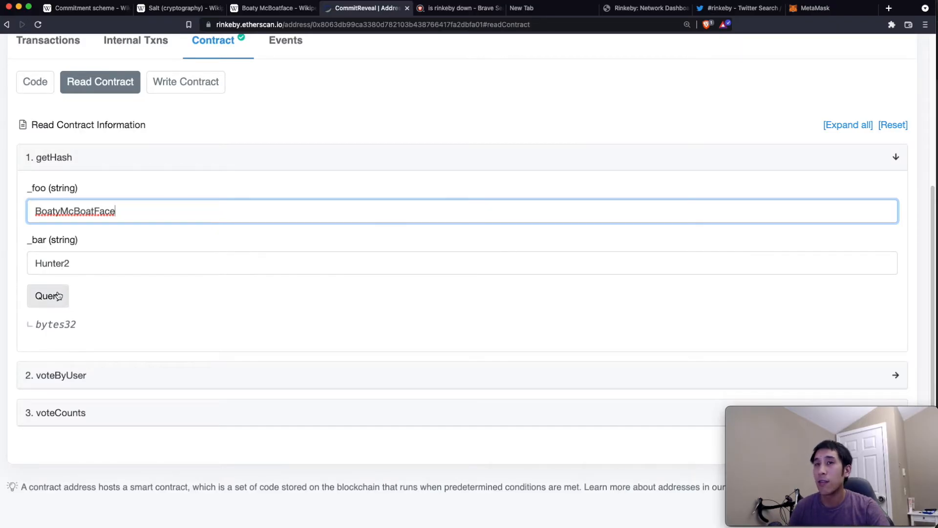
{"action": "left_click", "coordinate": [48, 295]}
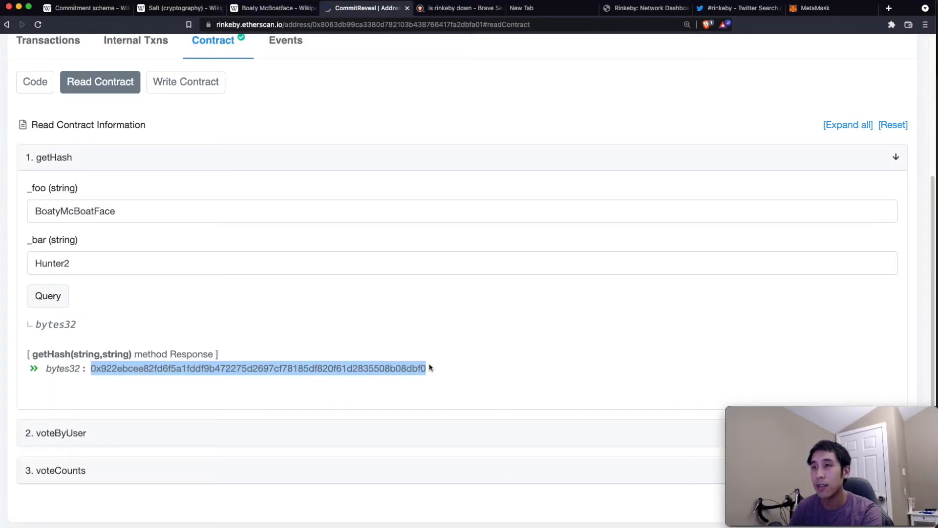
On Write Contract, connect to Web3 using a MetaMask wallet.
{"action": "left_click", "coordinate": [185, 81]}
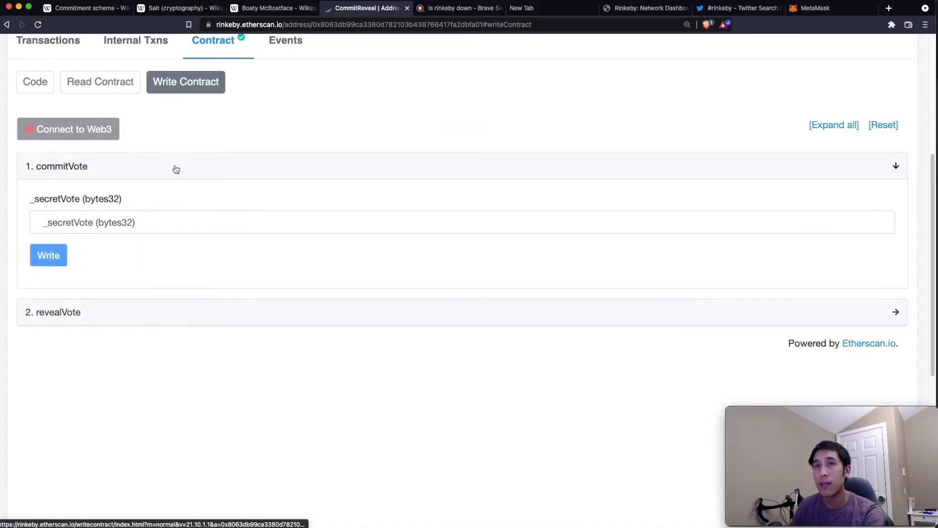
{"action": "left_click", "coordinate": [68, 128]}
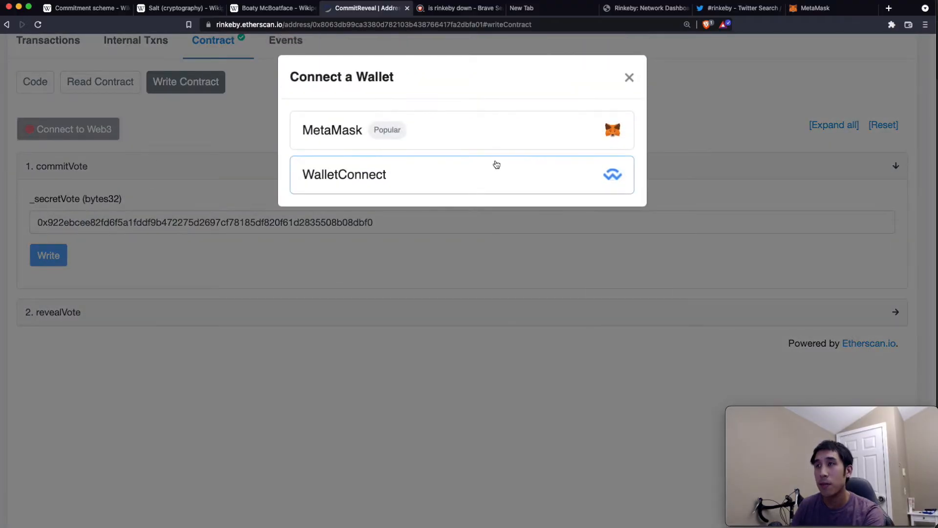
{"action": "left_click", "coordinate": [460, 130]}
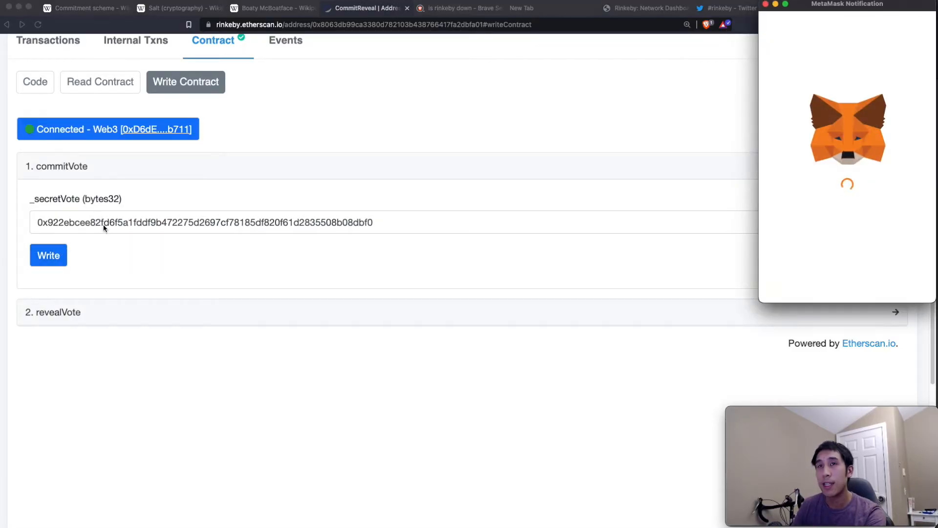
Submit the hash to commitVote and open the commit transaction in a new tab.
{"action": "left_click", "coordinate": [47, 255]}
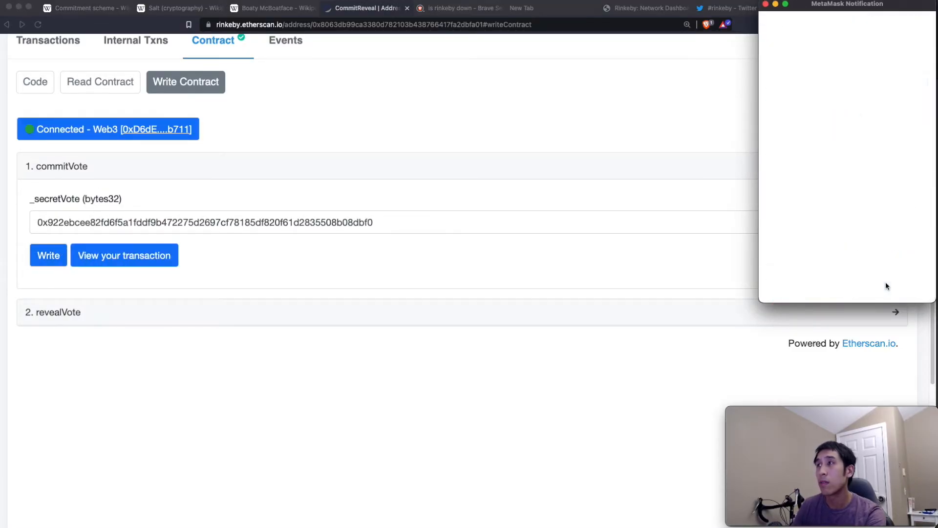
{"action": "right_click", "coordinate": [123, 255]}
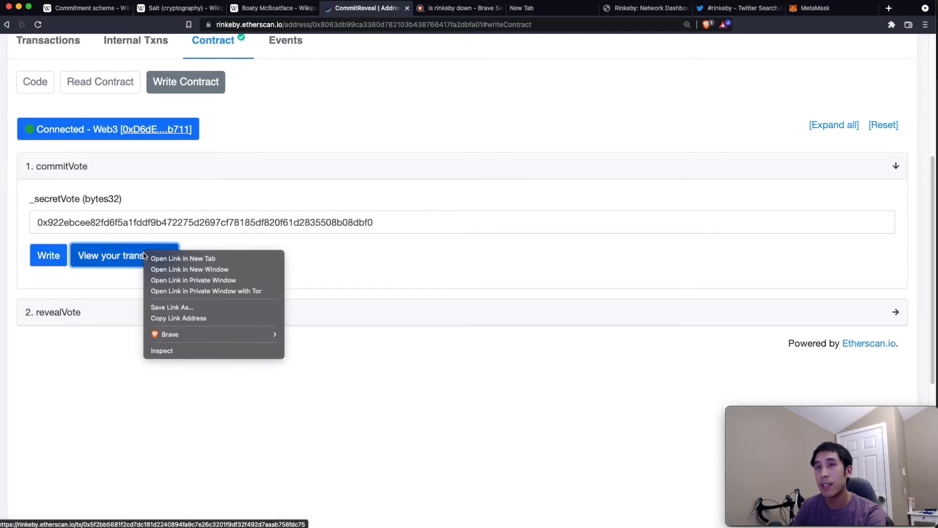
{"action": "left_click", "coordinate": [183, 258]}
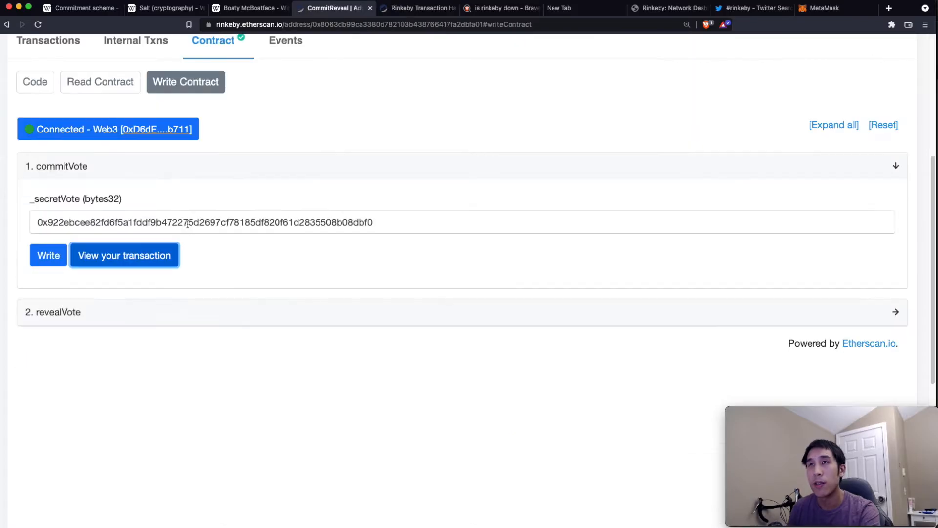
{"action": "left_click", "coordinate": [99, 81]}
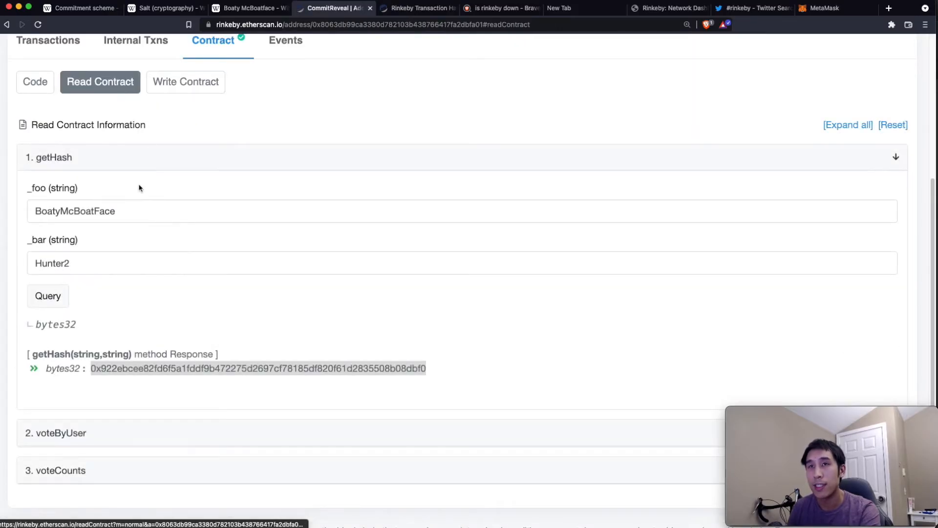
{"action": "scroll", "scroll_direction": "down", "scroll_amount": 3}
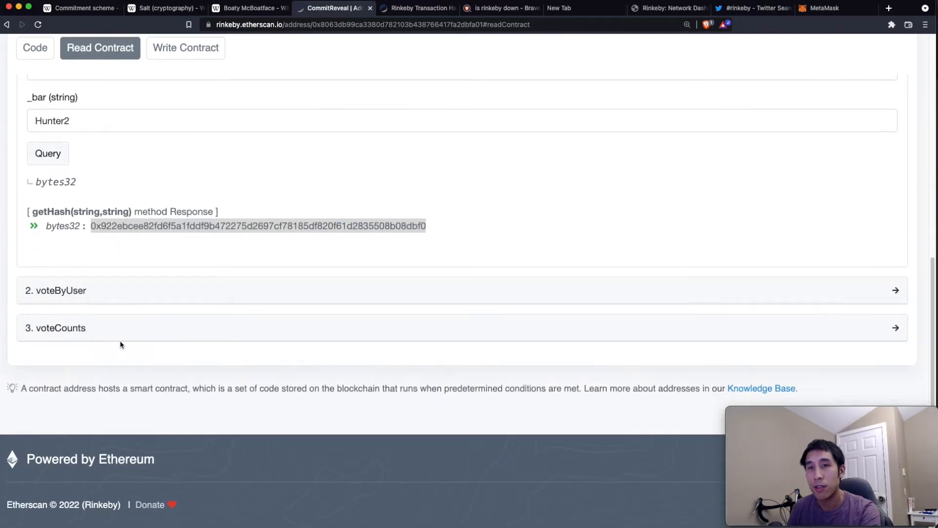
{"action": "left_click", "coordinate": [874, 24]}
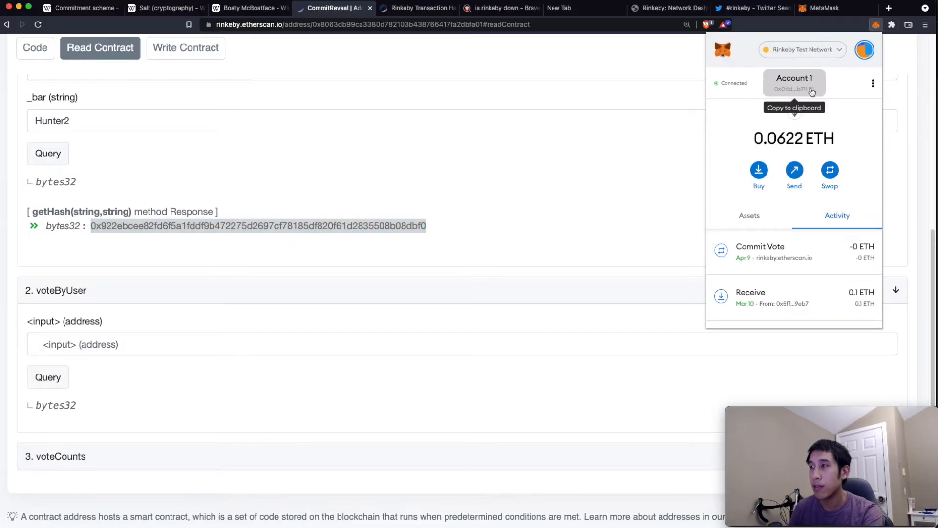
{"action": "mouse_move", "coordinate": [158, 355]}
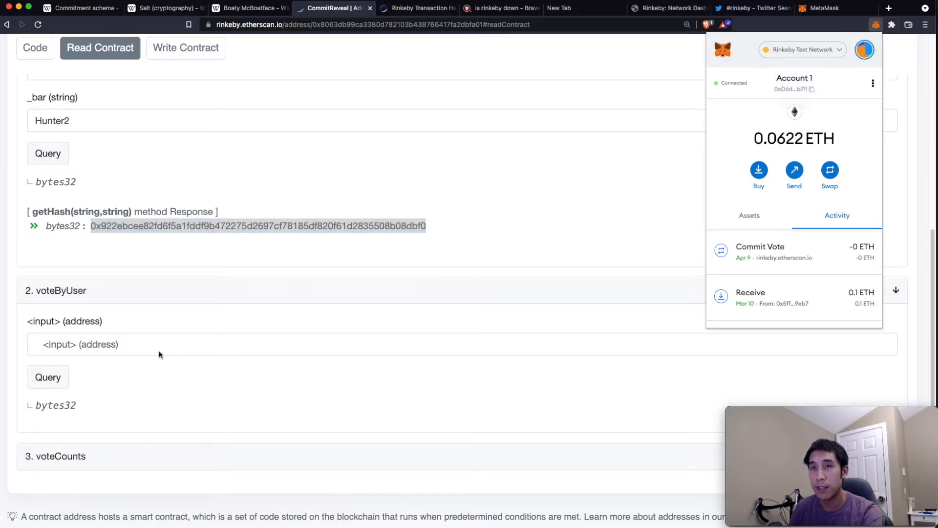
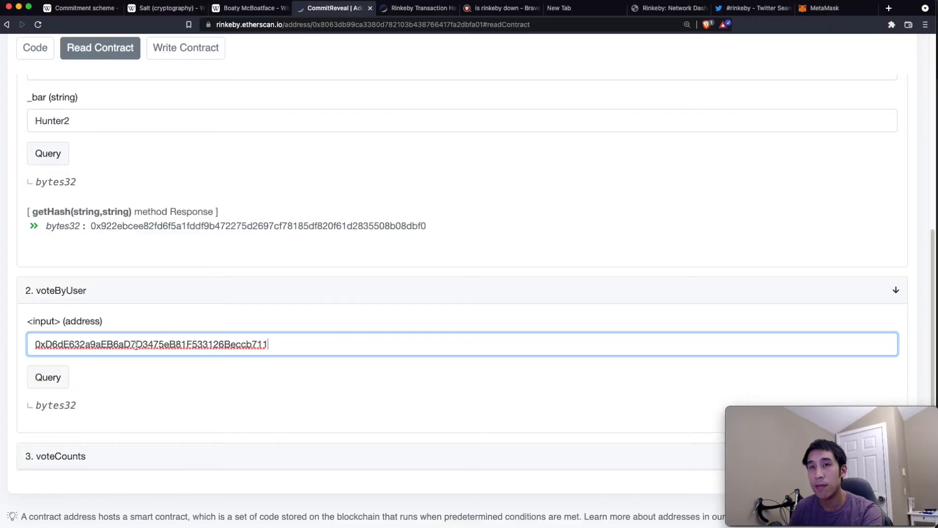
{"action": "left_click", "coordinate": [47, 377]}
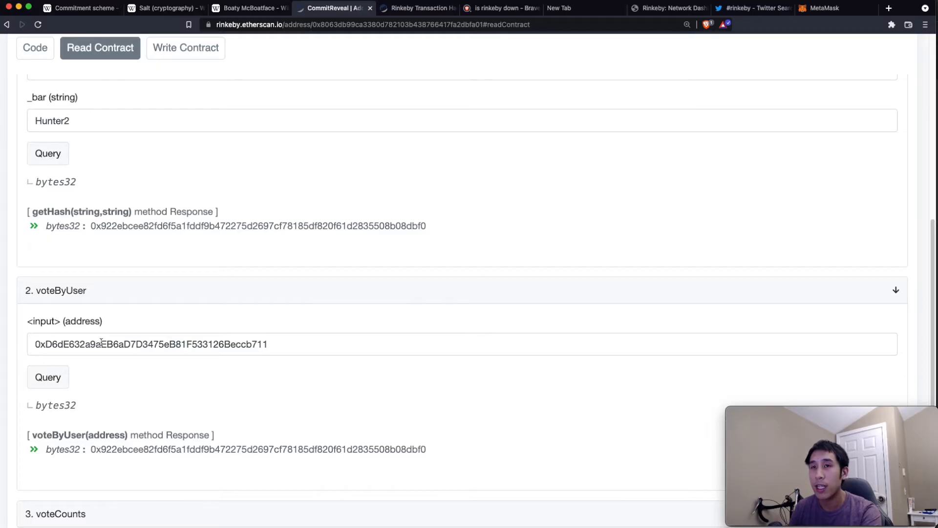
{"action": "scroll", "scroll_direction": "down", "scroll_amount": 3}
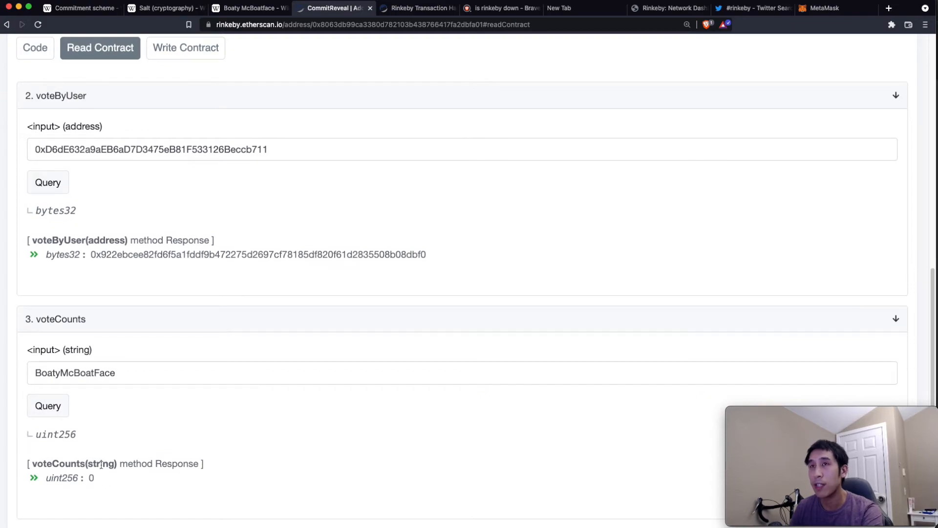
{"action": "mouse_move", "coordinate": [186, 48]}
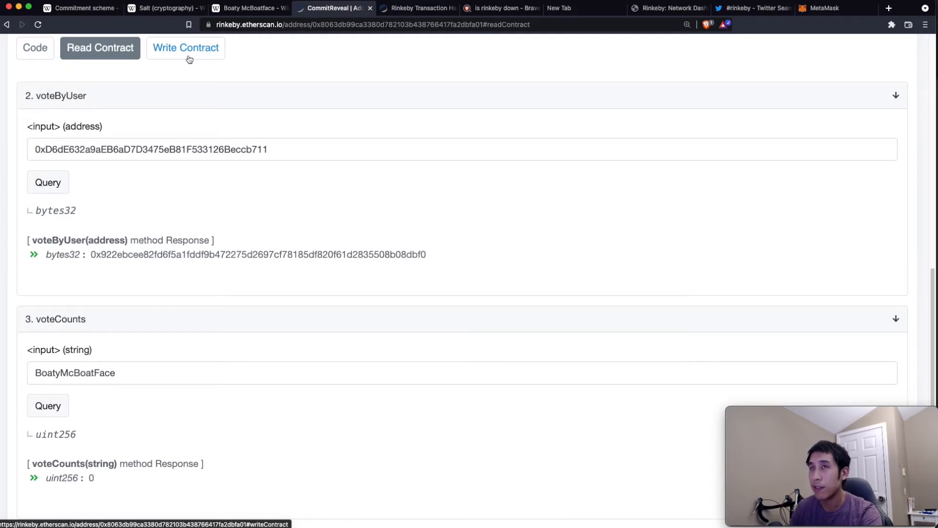
{"action": "left_click", "coordinate": [185, 48]}
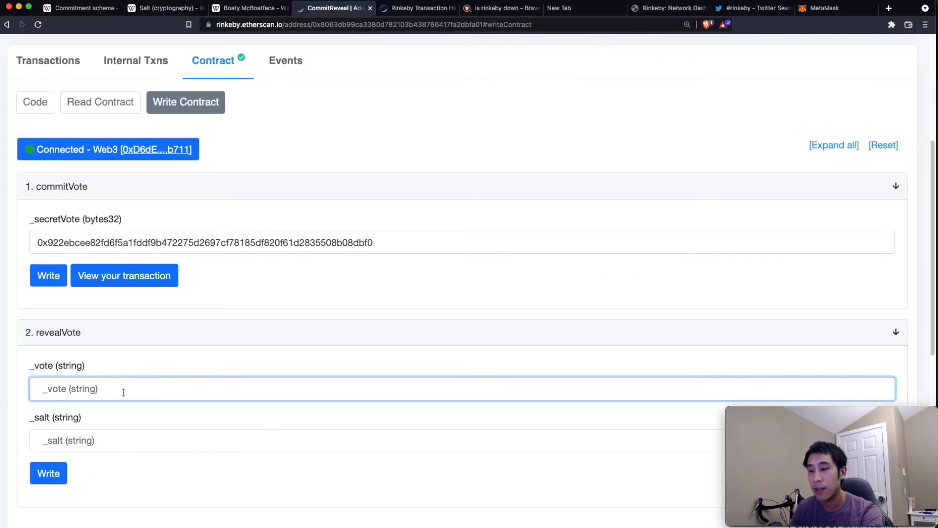
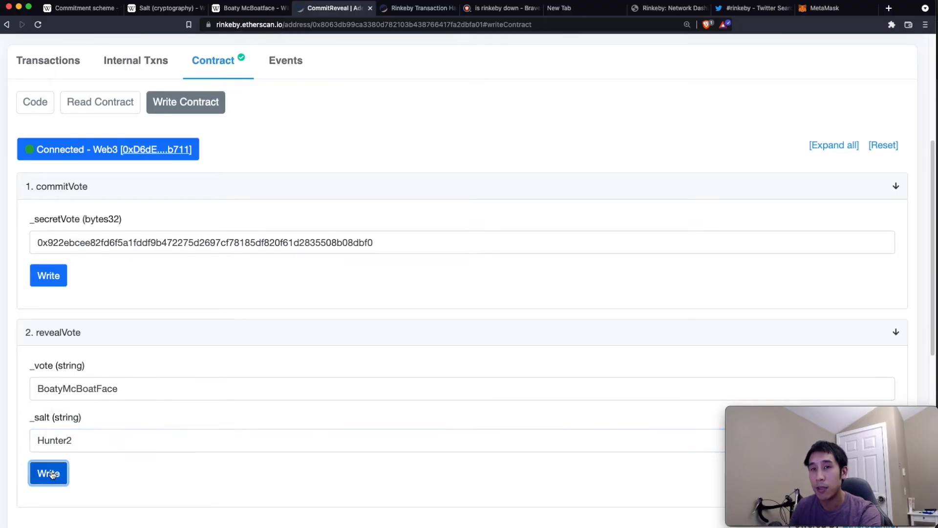
{"action": "left_click", "coordinate": [48, 472]}
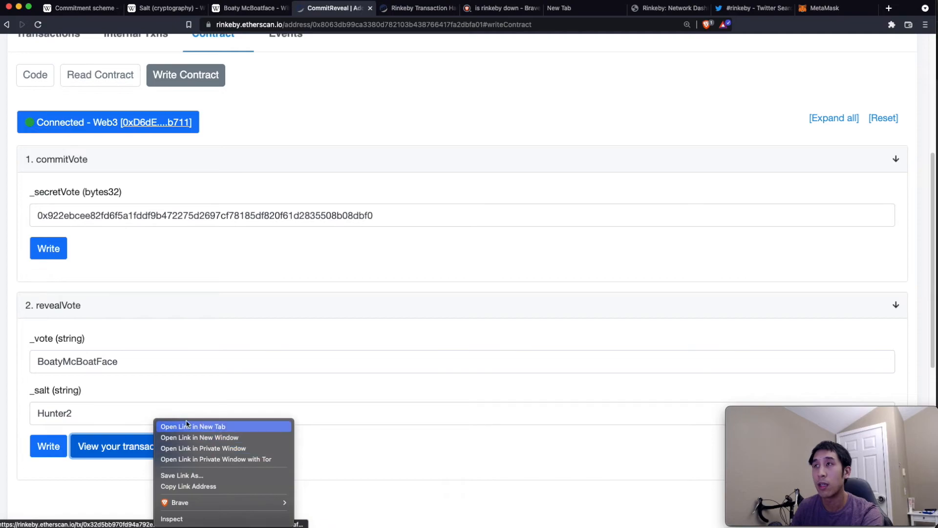
{"action": "left_click", "coordinate": [192, 426]}
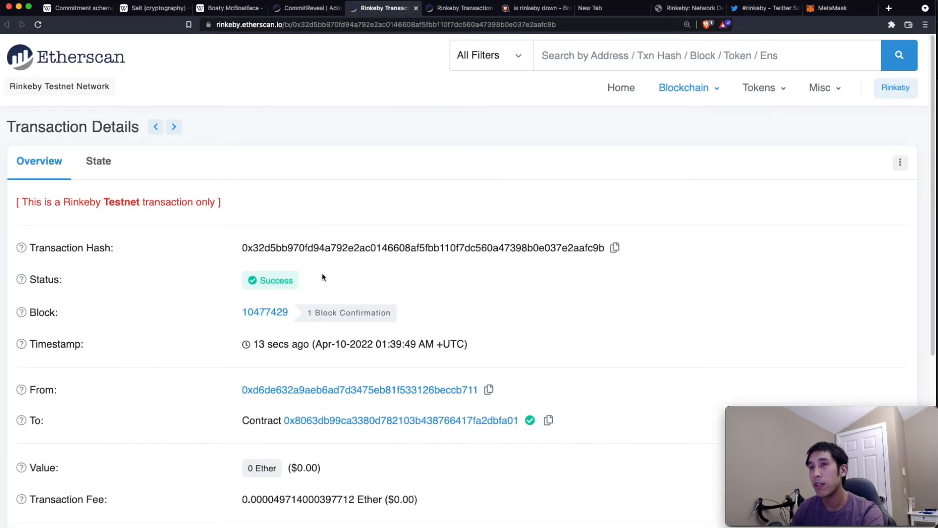
{"action": "left_click", "coordinate": [305, 8]}
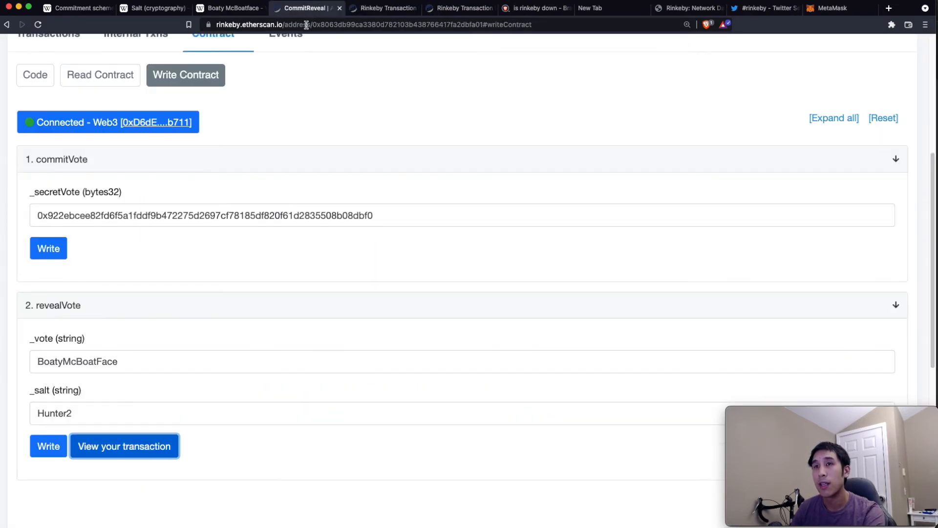
Switch back to the contract's Read Contract tab and scroll to its read functions.
{"action": "left_click", "coordinate": [100, 75]}
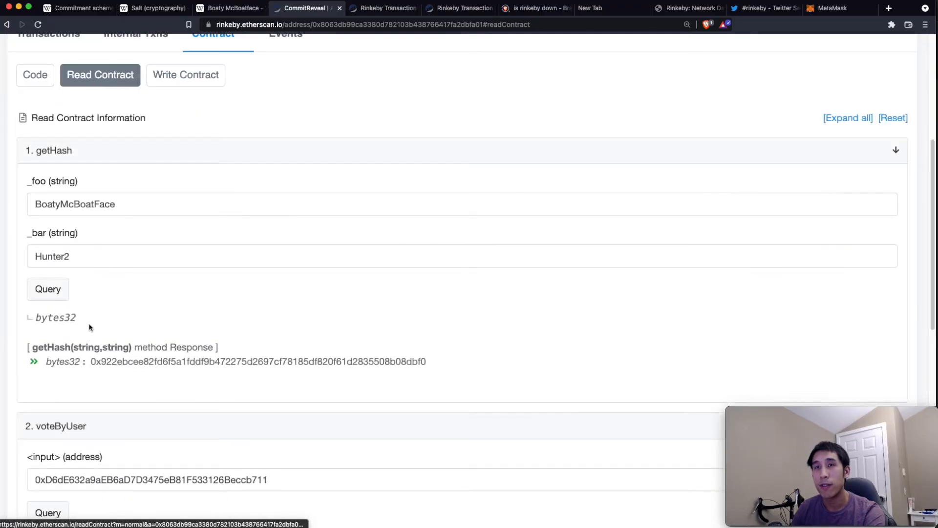
{"action": "scroll", "scroll_direction": "down", "scroll_amount": 3}
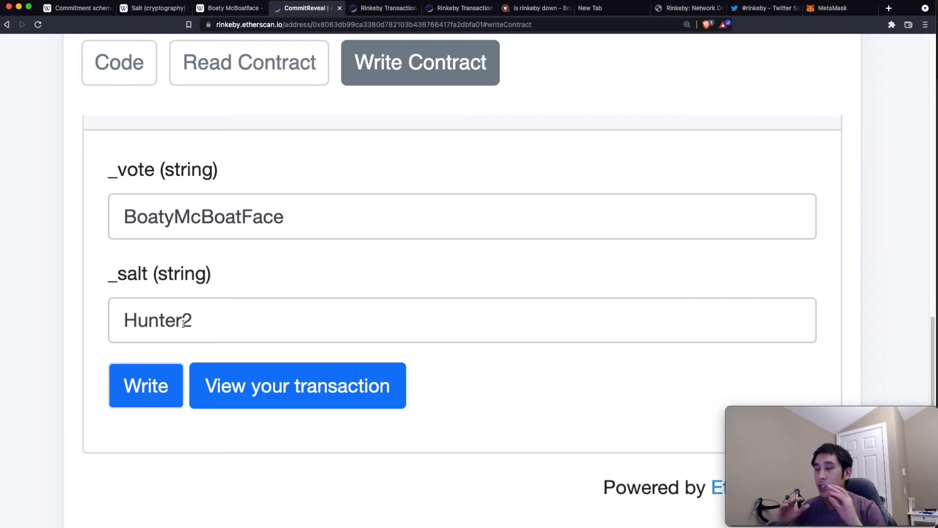
{"action": "mouse_move", "coordinate": [248, 62]}
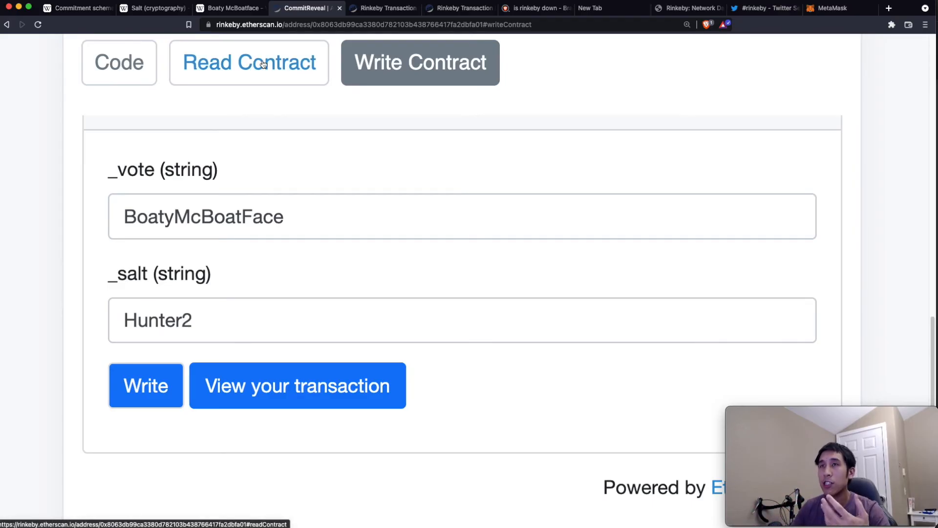
{"action": "left_click", "coordinate": [249, 62]}
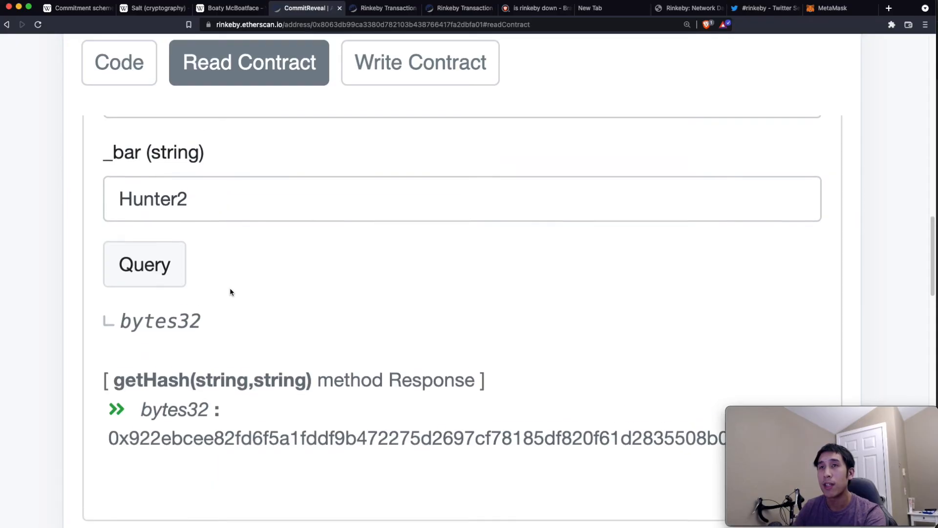
{"action": "scroll", "scroll_direction": "up", "scroll_amount": 3}
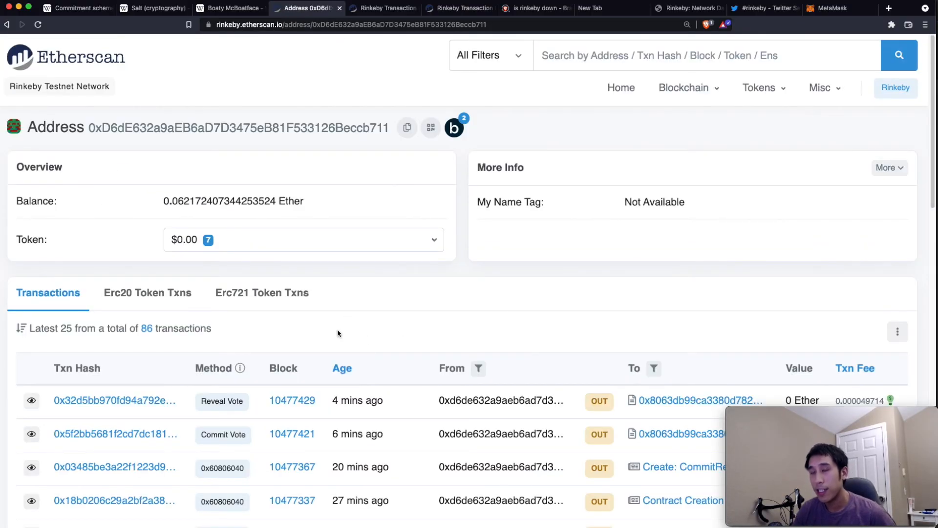
{"action": "mouse_move", "coordinate": [242, 374]}
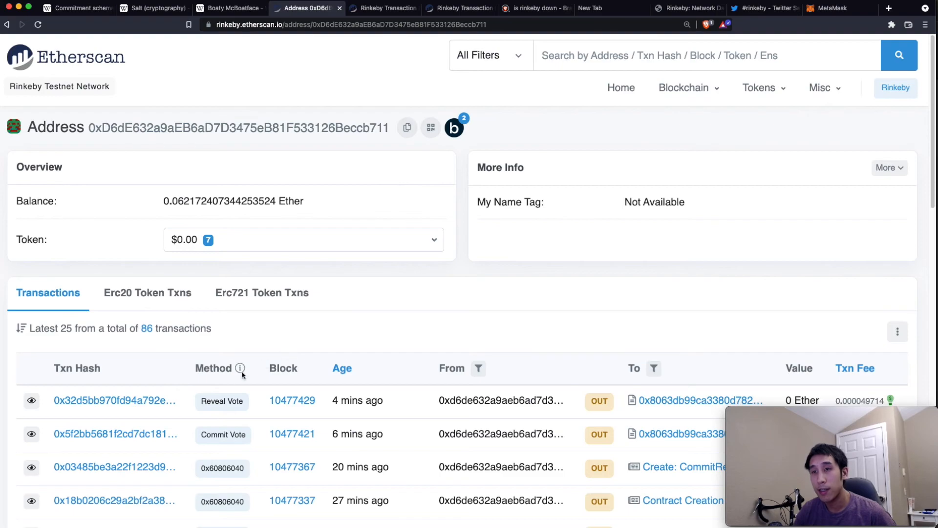
{"action": "mouse_move", "coordinate": [221, 400]}
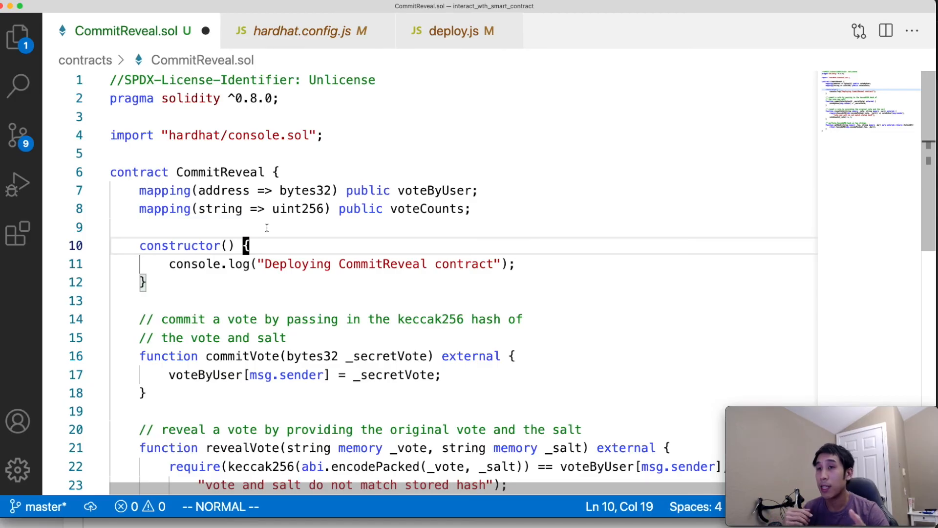
Highlight every 'salt' occurrence and scroll to revealVote's hash check, voteCounts increment and getHash.
{"action": "double_click", "coordinate": [242, 356]}
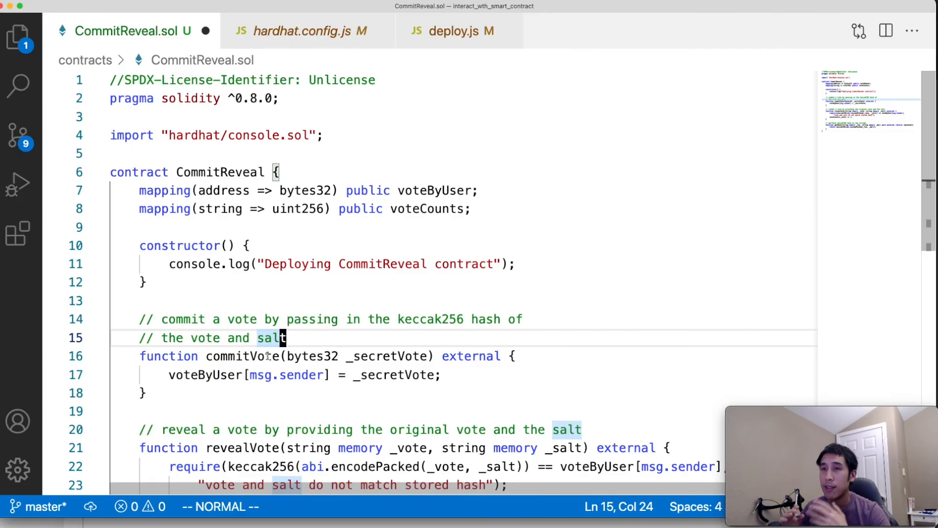
{"action": "scroll", "scroll_direction": "down", "scroll_amount": 3}
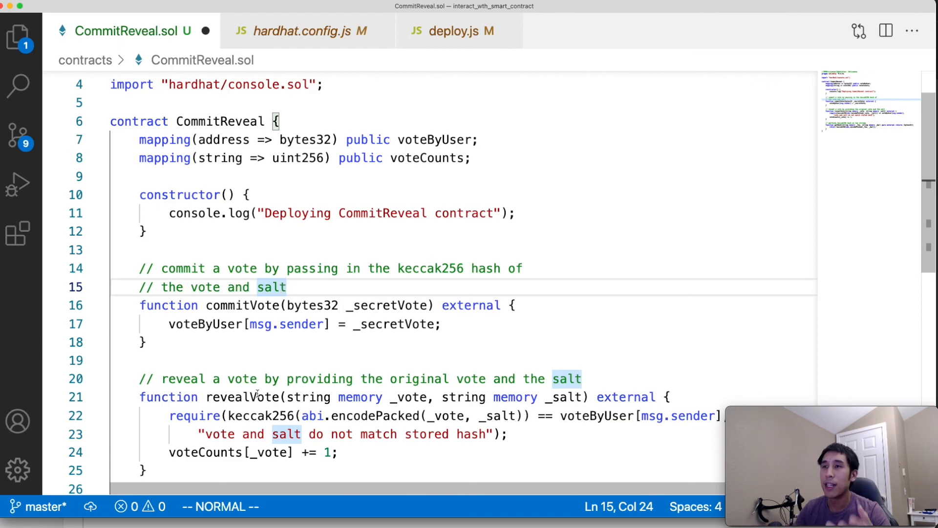
{"action": "scroll", "scroll_direction": "down", "scroll_amount": 3}
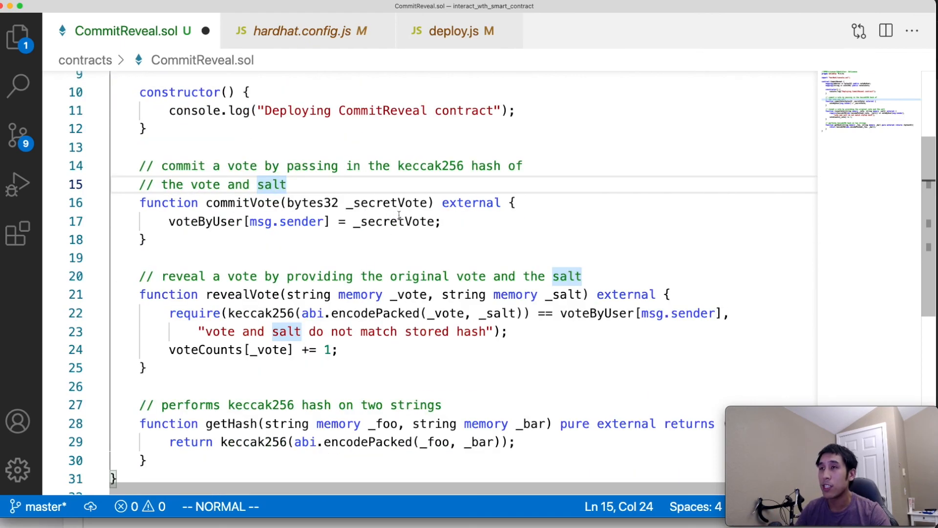